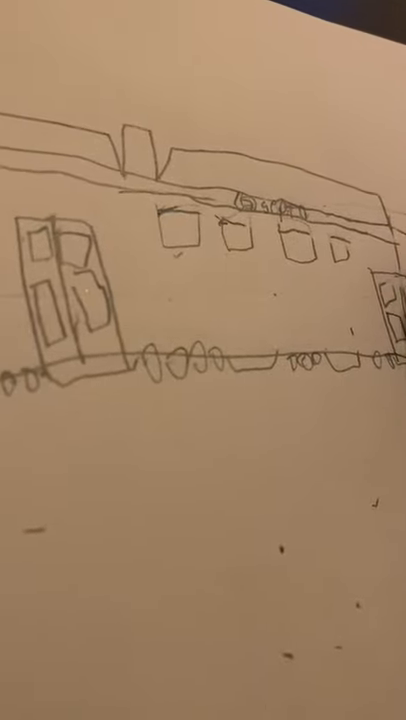
{"action": "mouse_move", "coordinate": [203, 360]}
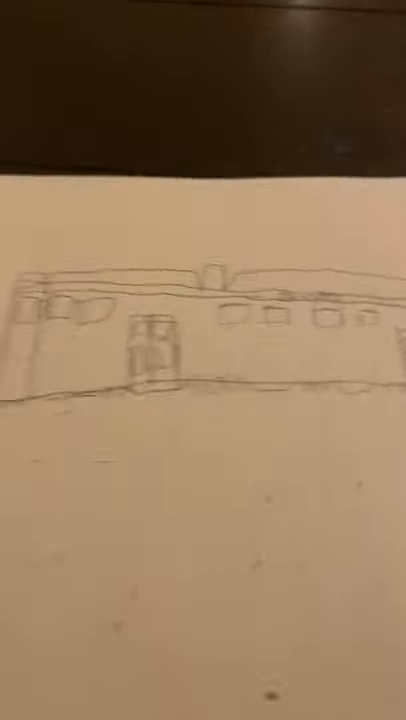